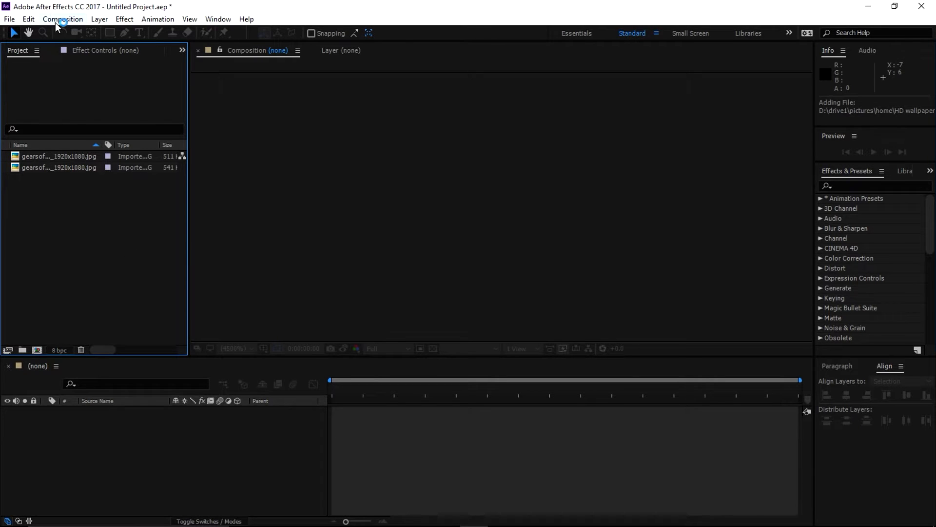
- Create an HDTV 1080 29.97 composition named 'Spin transition'
click(62, 19)
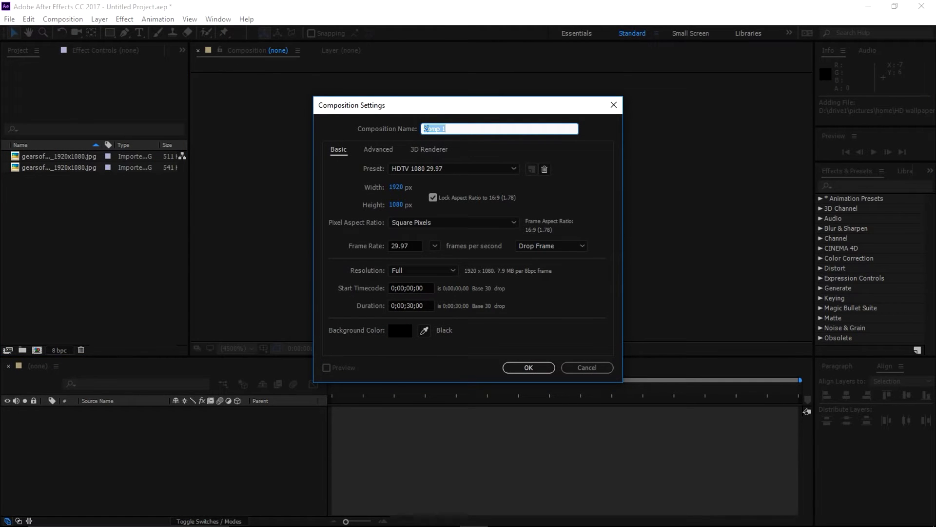
text(Spin transition)
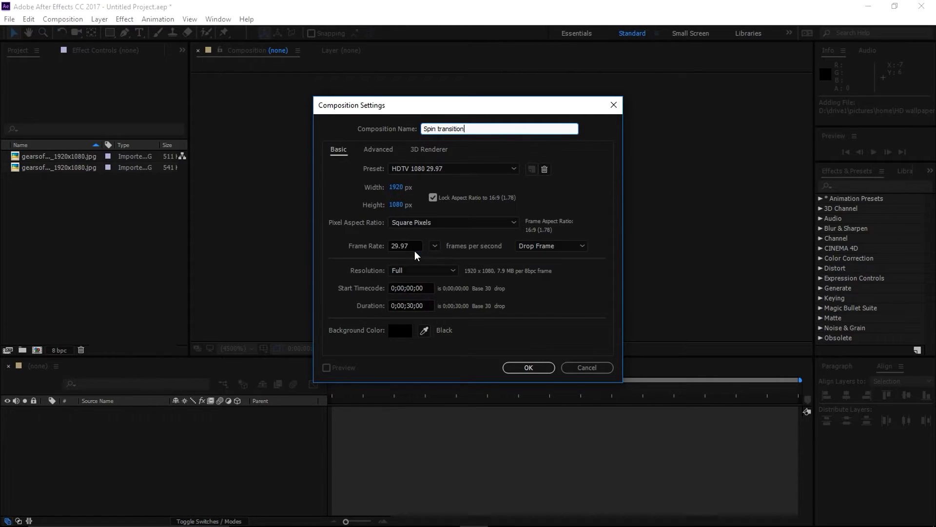
click(528, 367)
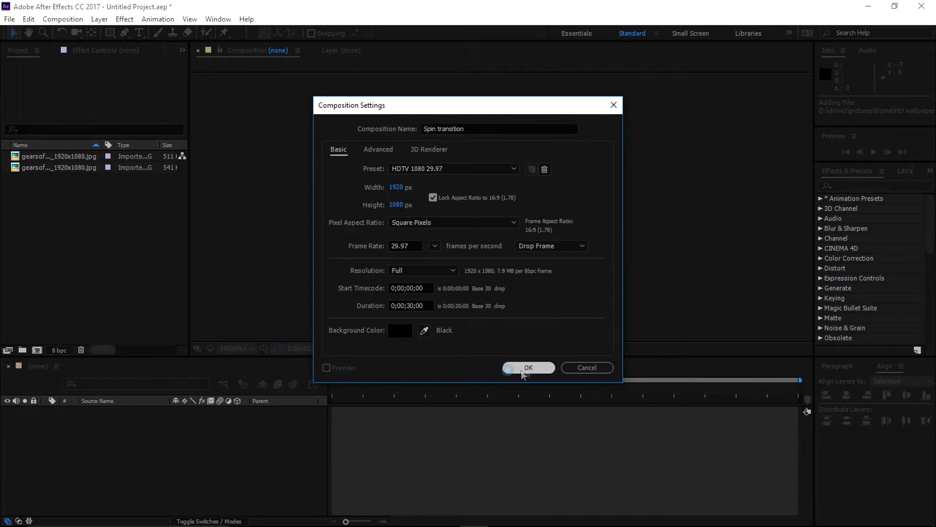
- Add both Gears of War images as layers and trim the top layer to end at 4;08
click(528, 367)
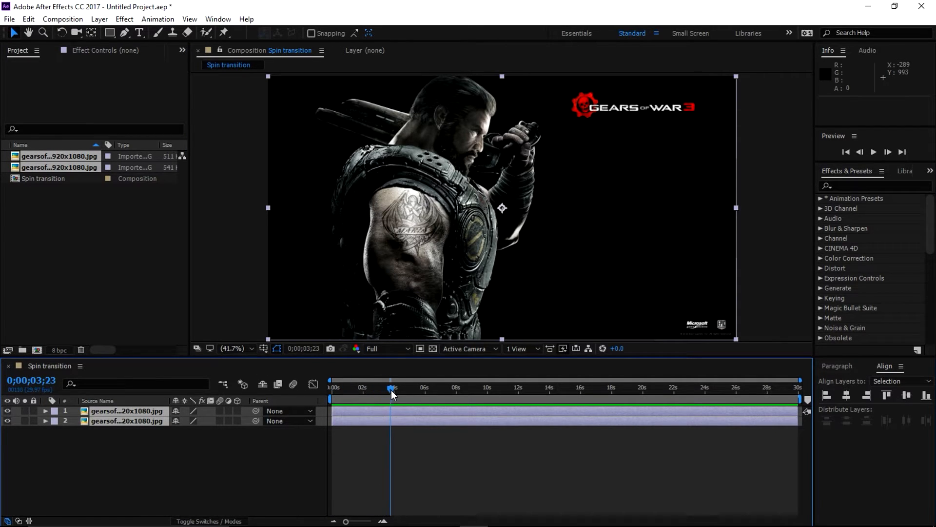
drag(391, 389, 399, 389)
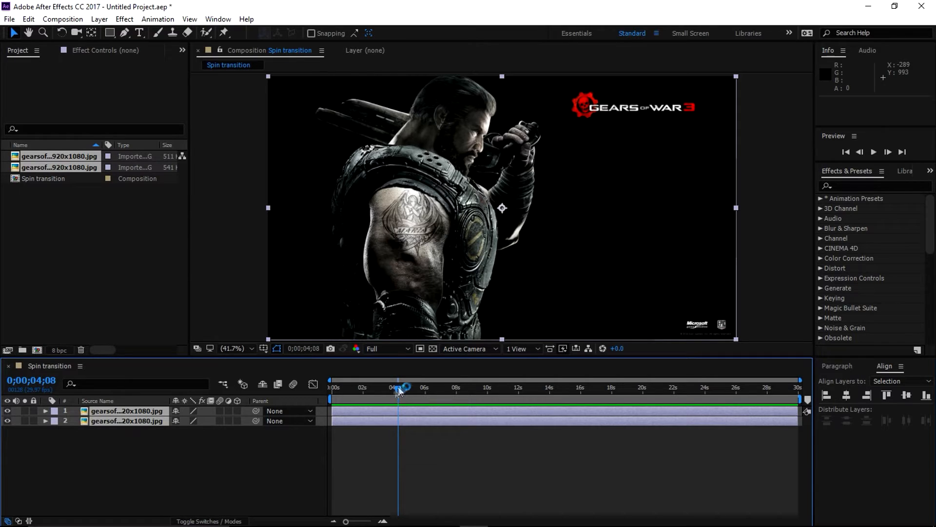
click(117, 421)
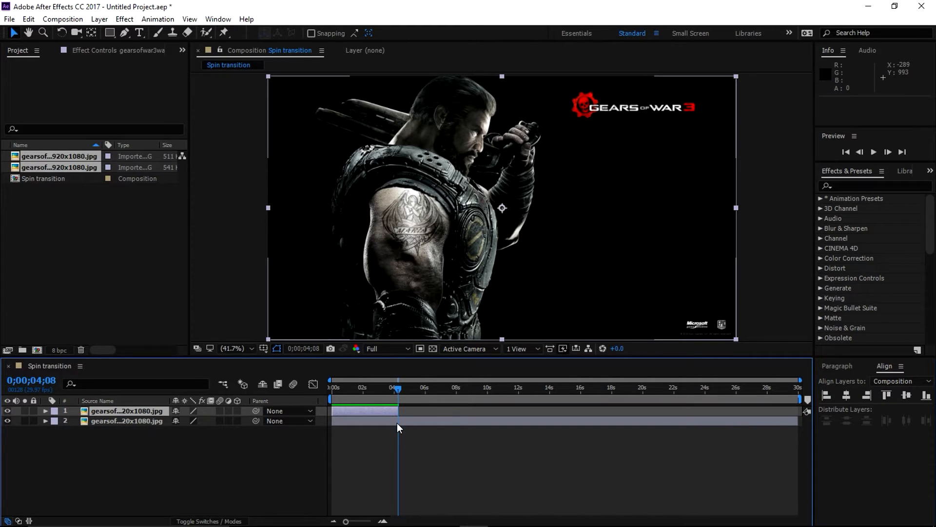
drag(397, 410, 797, 410)
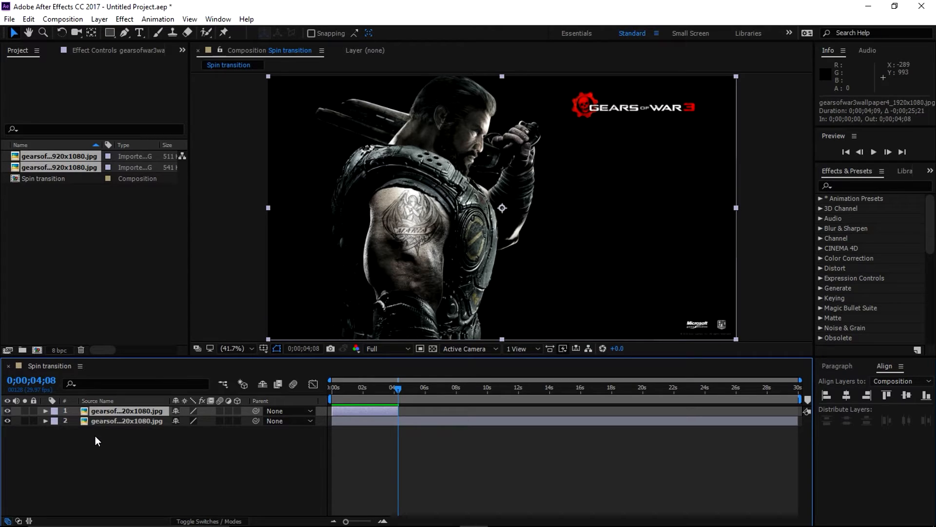
- Keyframe the top layer's Rotation from 0° at 4;04 to 90° at 4;08
click(46, 411)
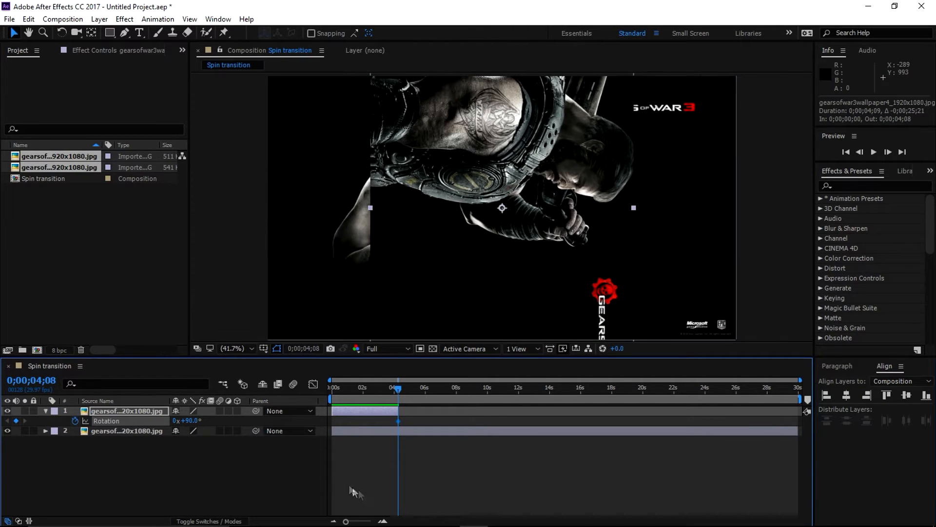
click(384, 521)
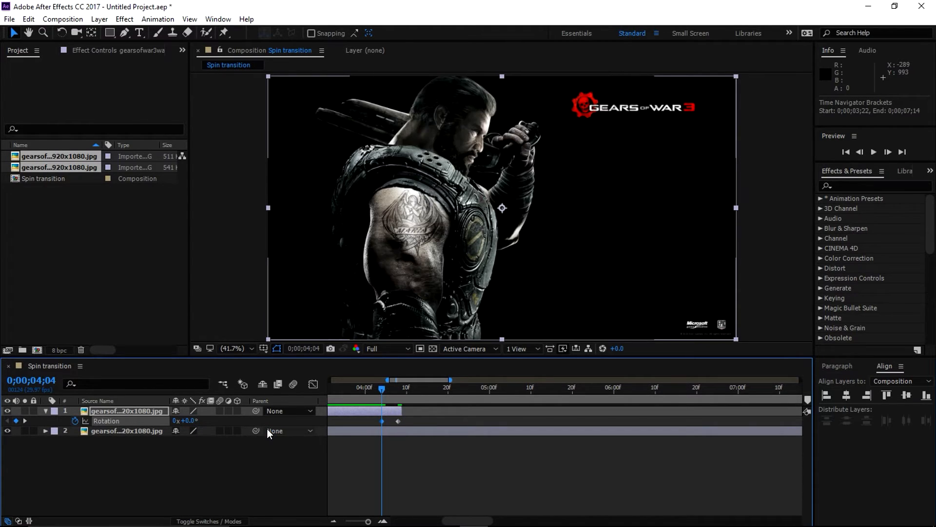
click(128, 430)
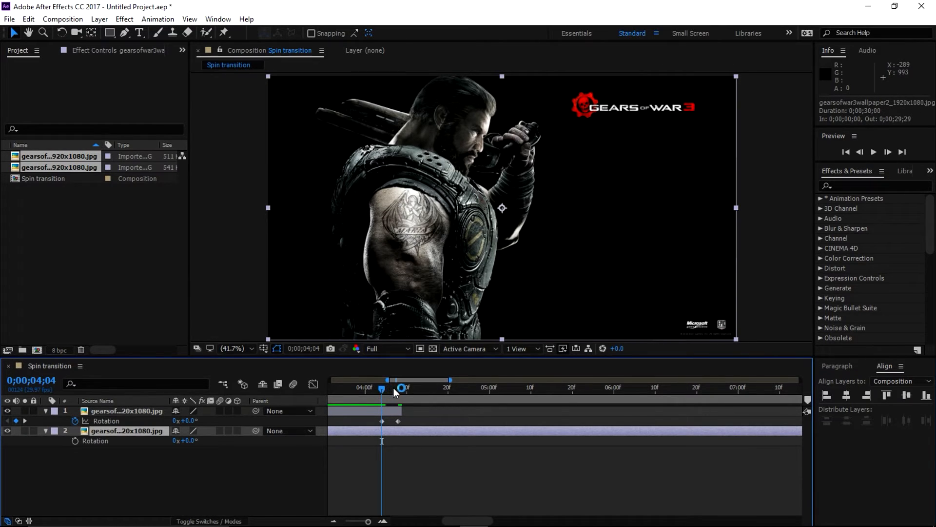
- Keyframe the second layer's Rotation at -90° on 4;08 and 0° on 4;12
drag(401, 388, 399, 388)
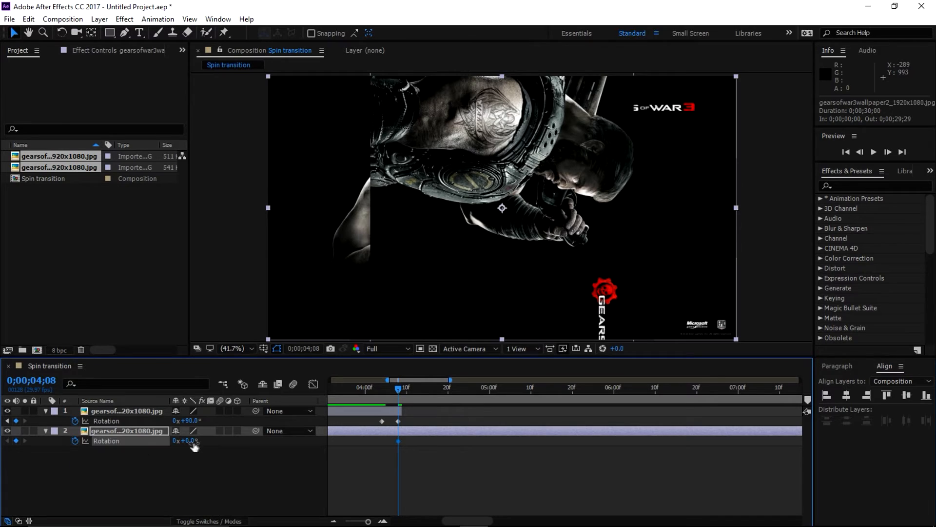
double_click(189, 440)
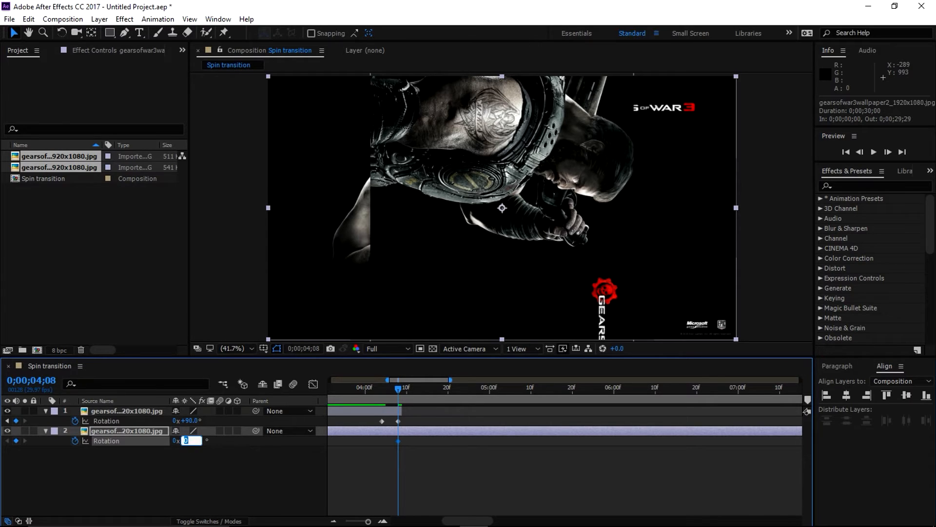
text(-90.0°)
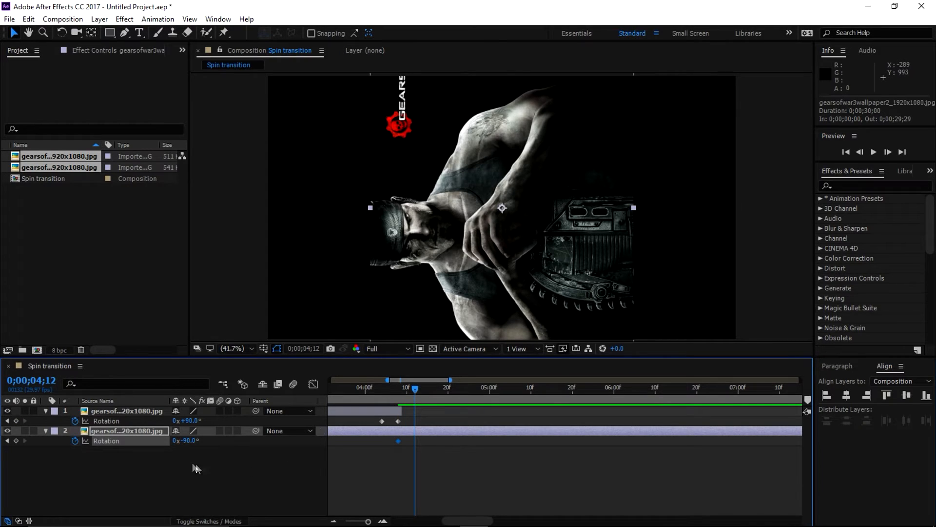
double_click(188, 440)
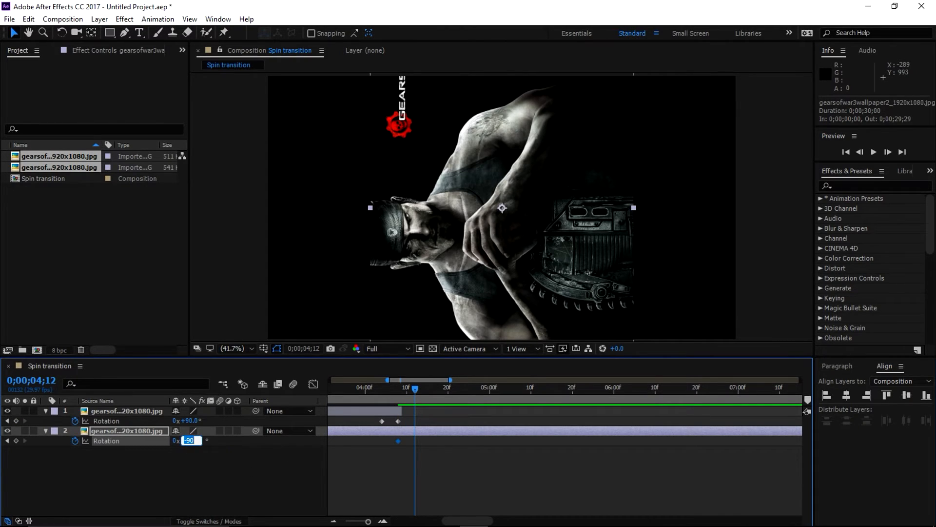
text(0°)
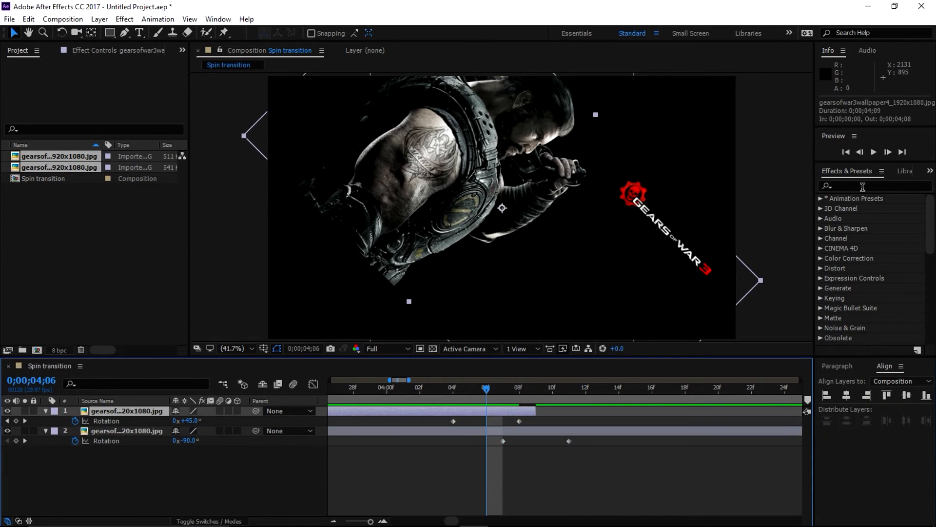
- Search Effects & Presets for 'cc' to find CC RepeTile
text(cc re)
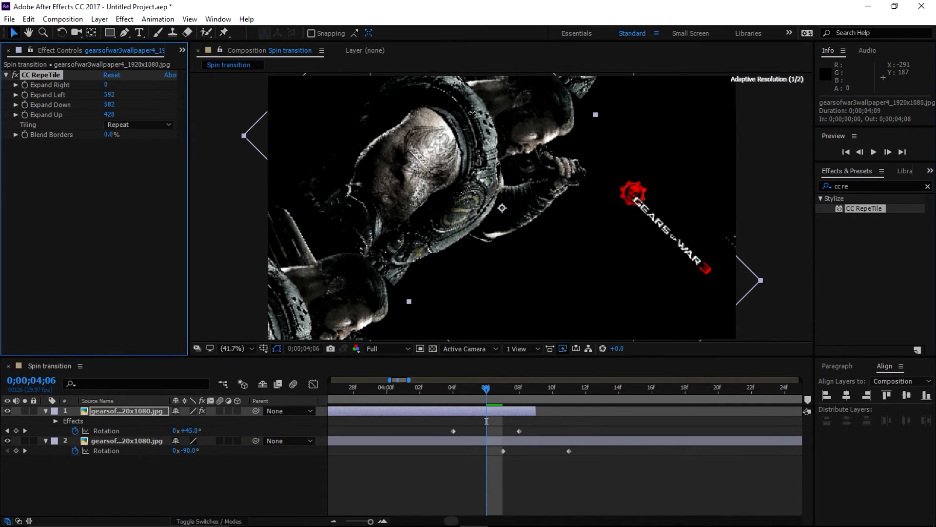
- Switch CC RepeTile's Tiling to Unfold and select the second layer's rotation keyframes
click(139, 124)
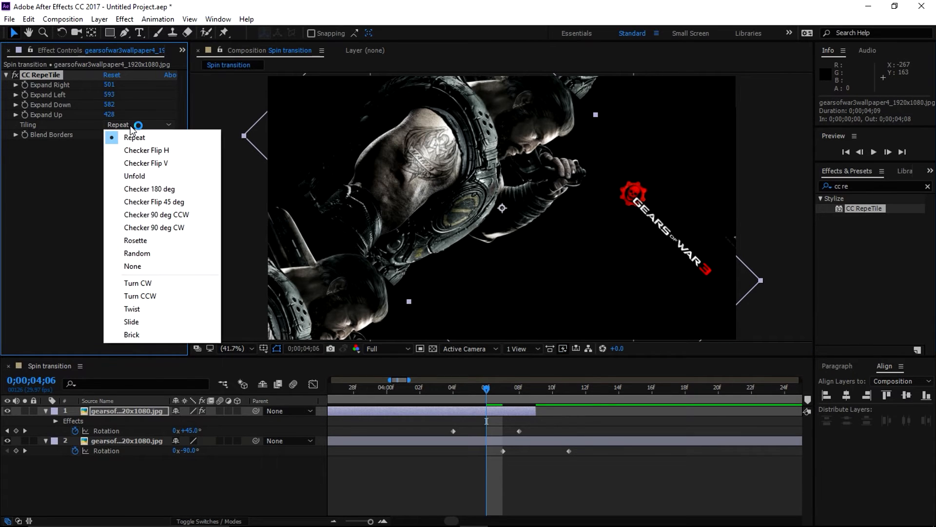
click(134, 176)
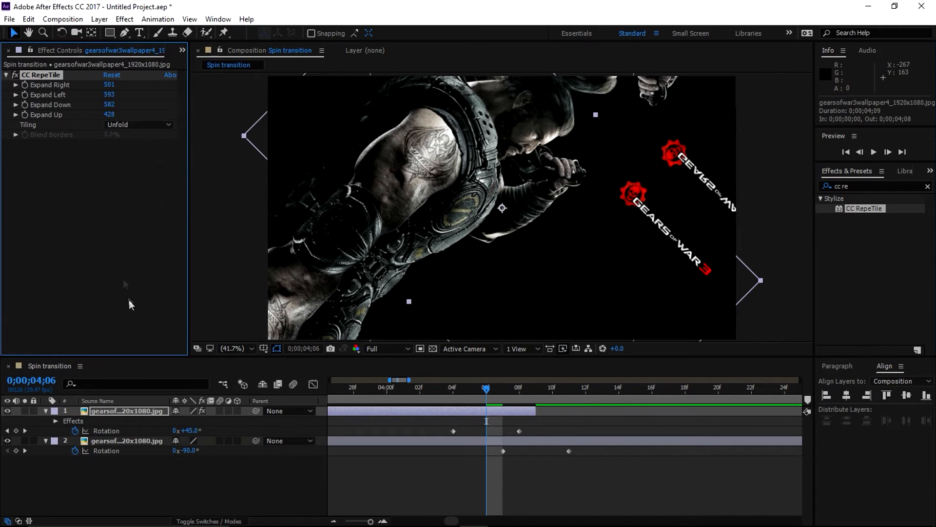
click(28, 19)
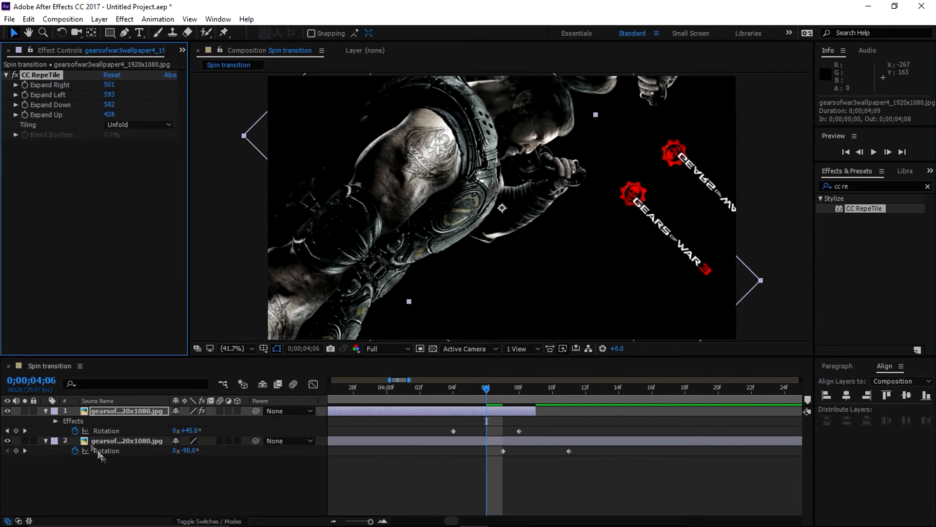
click(31, 19)
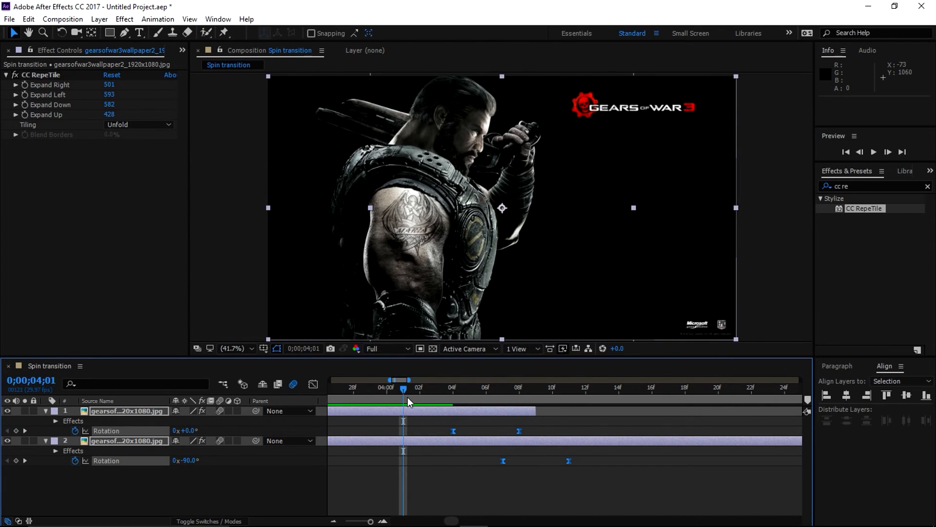
- Set the work area from 4;01 to 4;23 and preview the motion-blurred spin
click(635, 389)
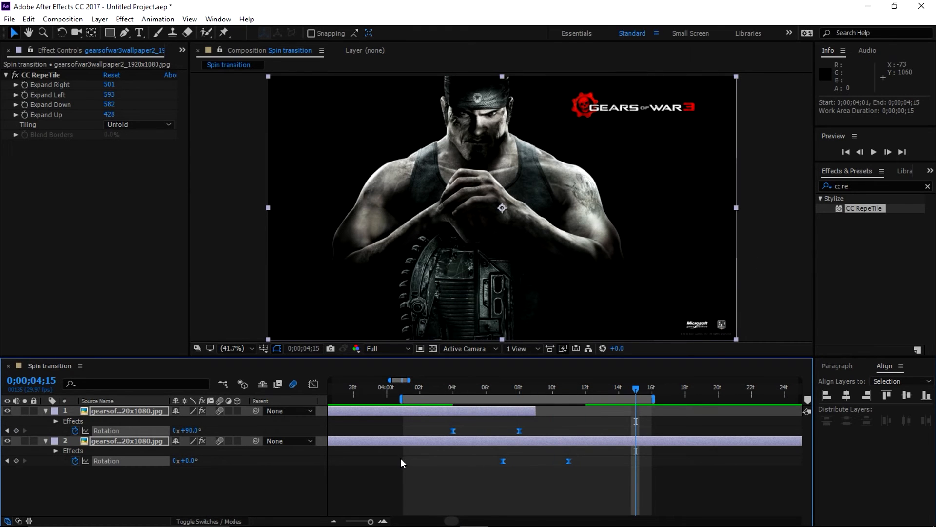
mouse_move(392, 473)
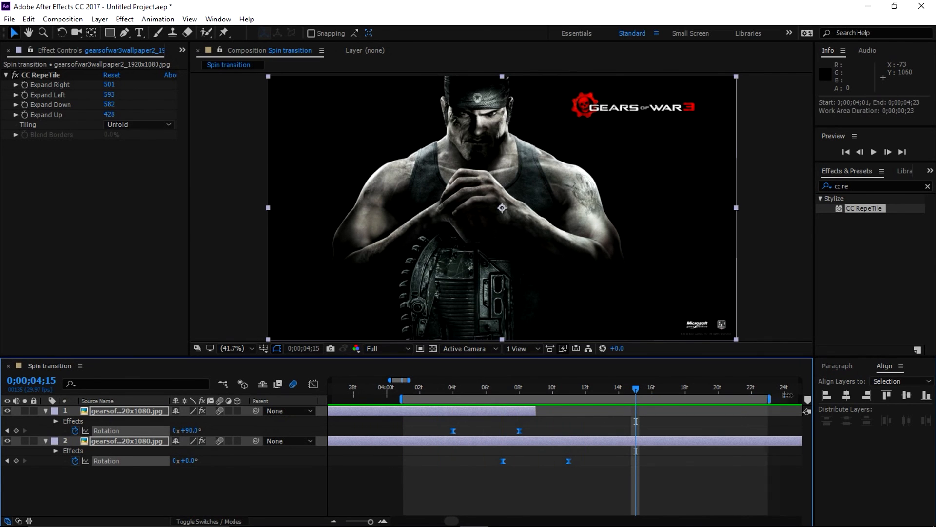
click(876, 151)
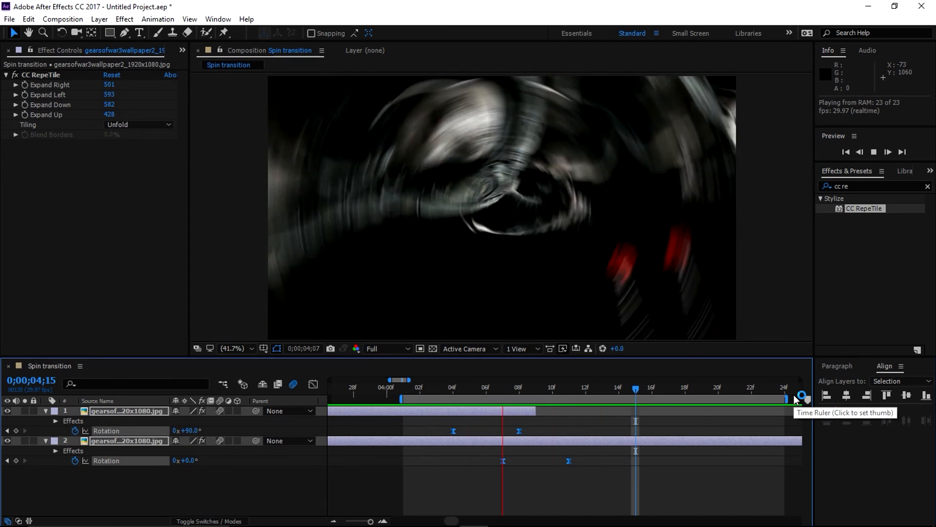